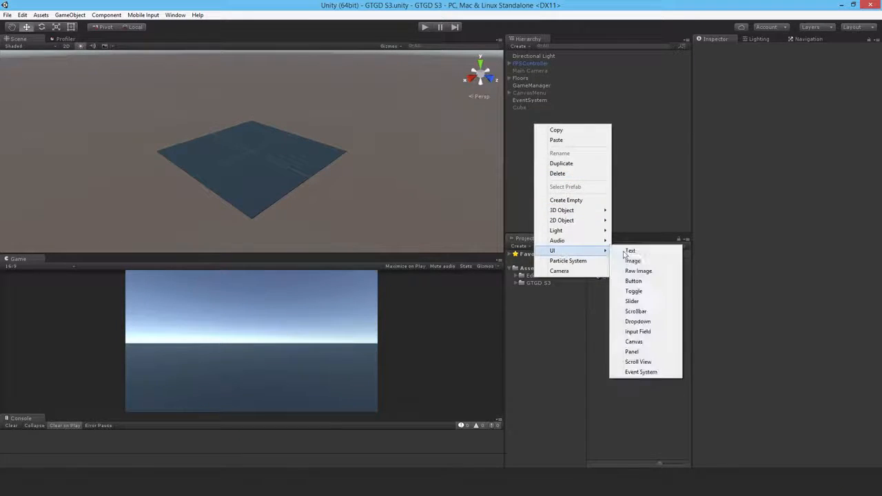
- Create a UI canvas named CanvasInventory set to Scale With Screen Size
left_click(634, 342)
type("CanvasInventory")
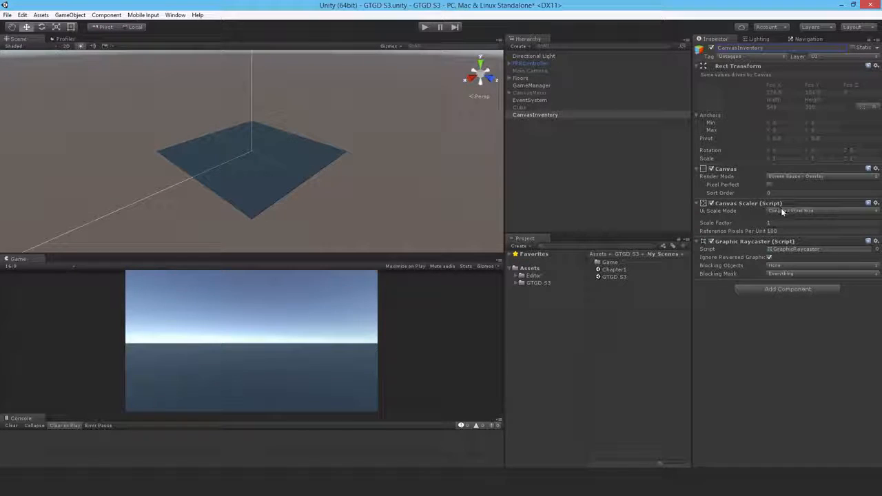
left_click(820, 211)
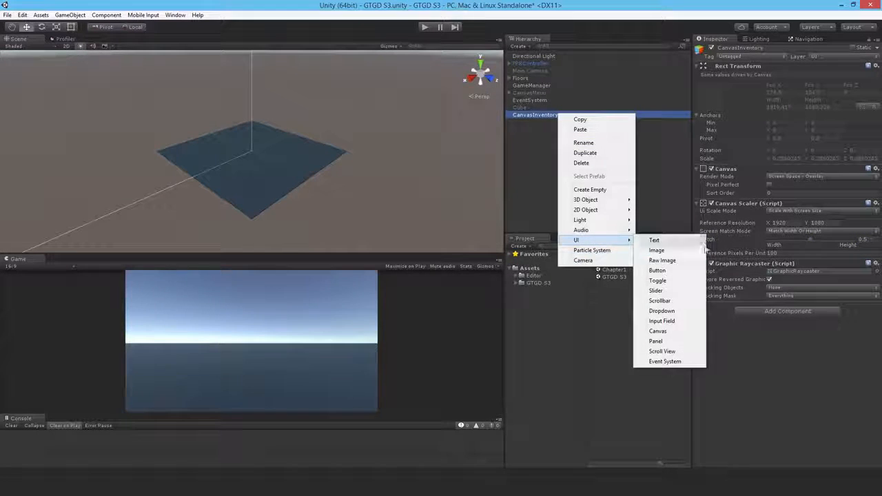
- Add PanelInventory under the canvas, anchored centre, sized as a tall rectangle and tinted dark grey
left_click(656, 342)
type("PanelInventory")
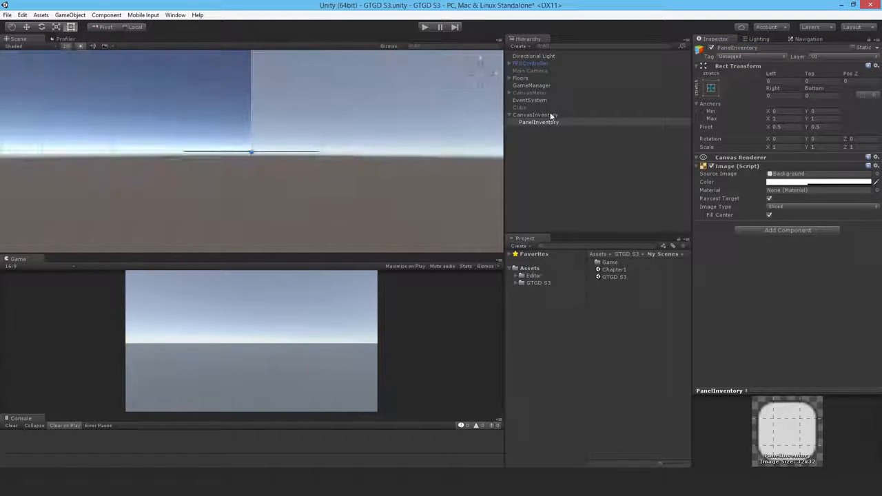
left_click(539, 121)
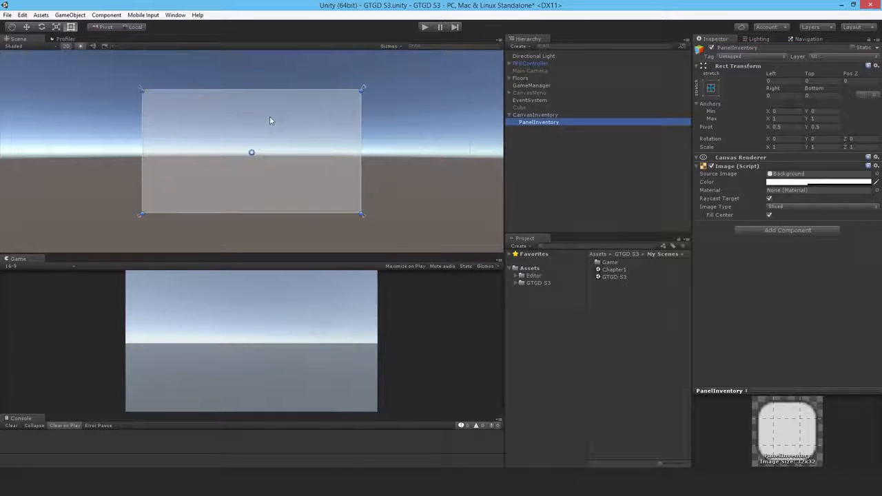
left_click(711, 88)
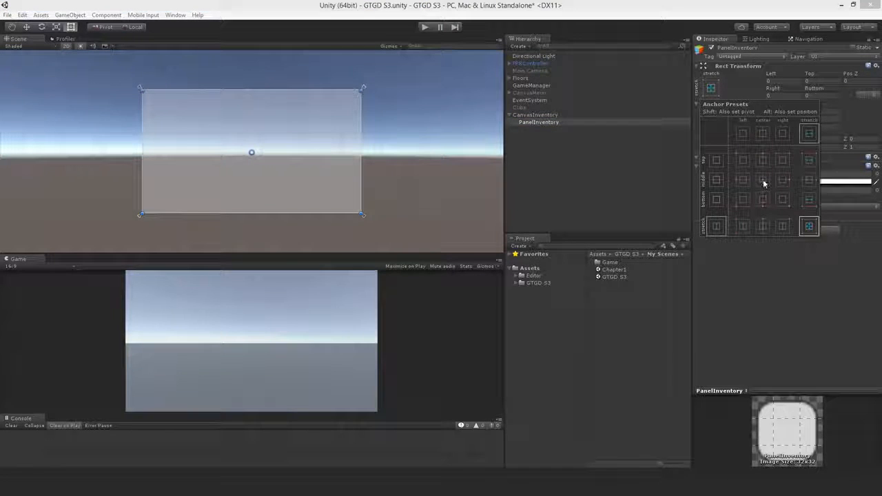
left_click(762, 179)
type("700")
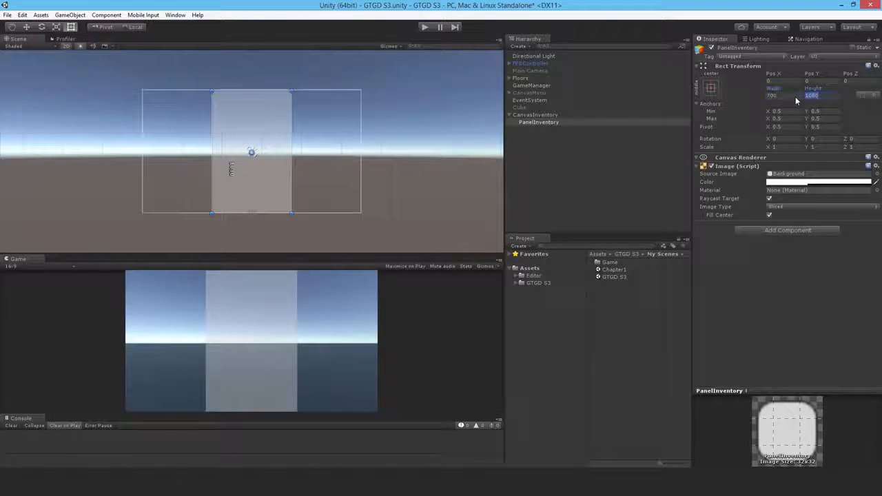
left_click(711, 88)
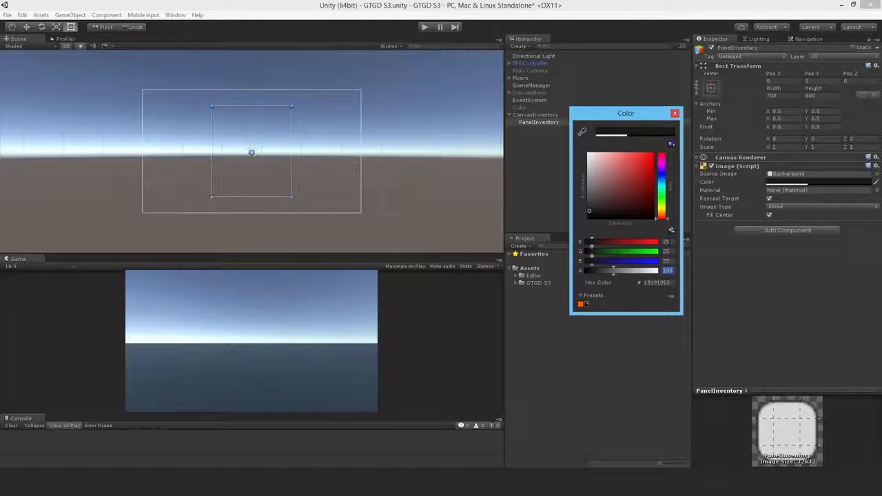
left_click_drag(589, 270, 641, 271)
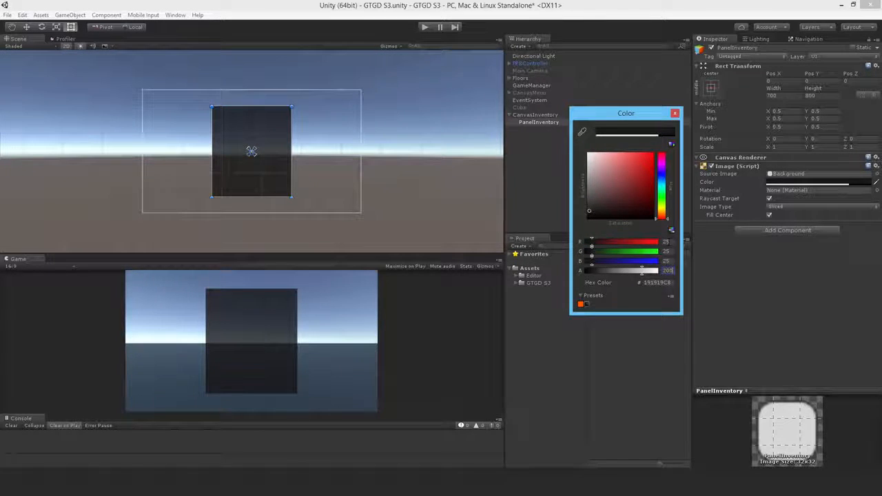
- Add a Text child to PanelInventory anchored top-stretch with its height and offset set
right_click(539, 121)
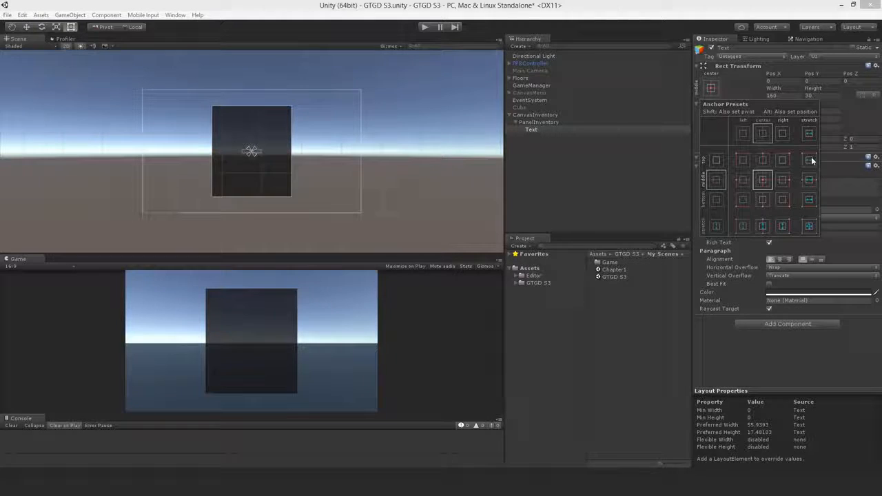
left_click(809, 160)
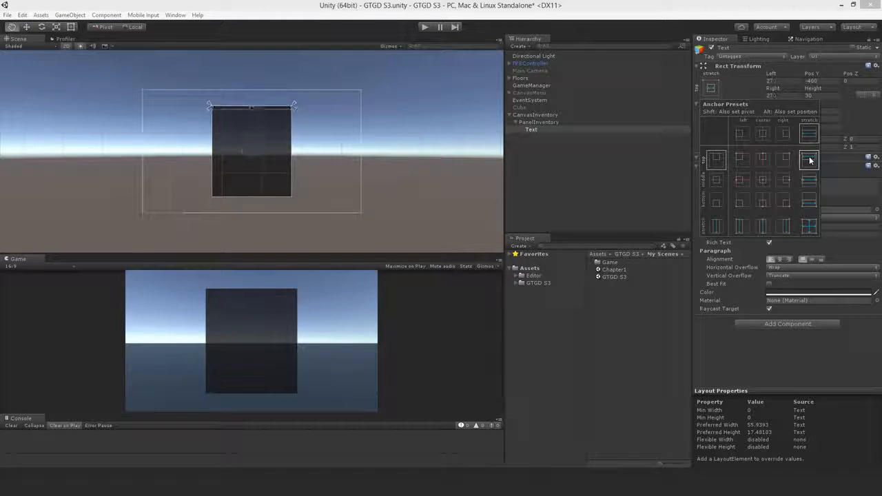
left_click(808, 160)
type("100")
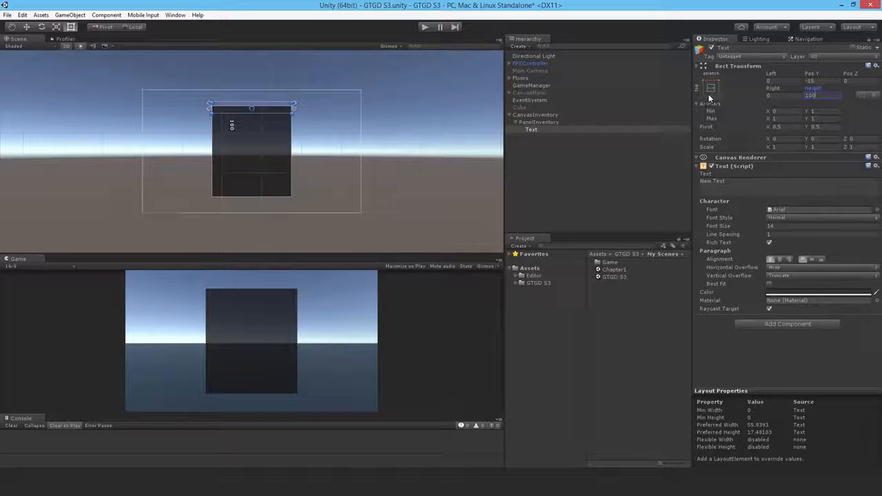
left_click(711, 89)
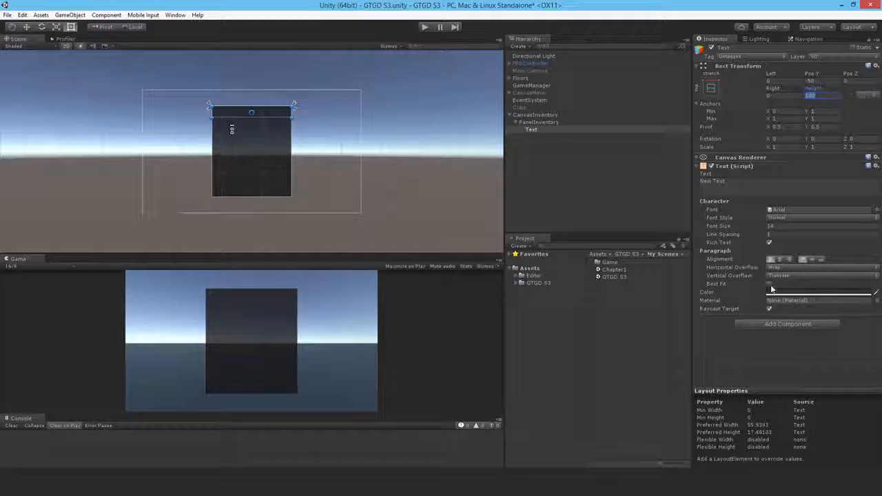
- Enable Best Fit, colour the text white and set it to read INVENTORY
left_click(769, 283)
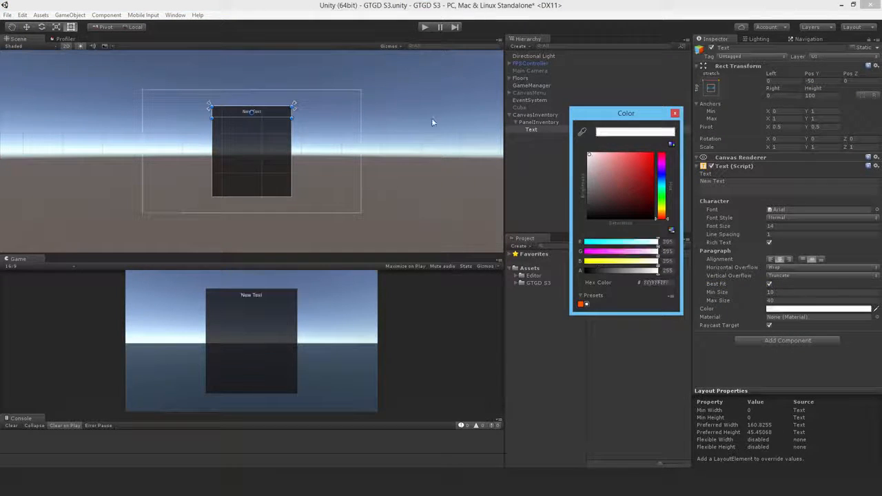
left_click(675, 113)
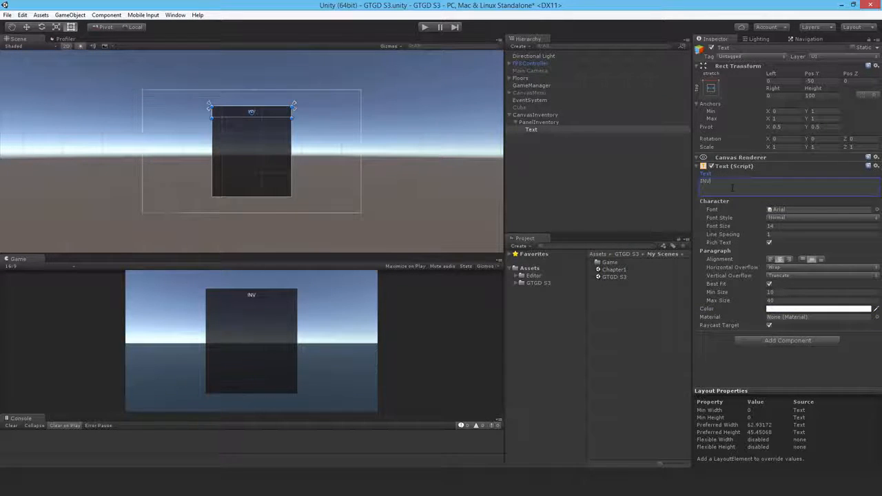
type("INVENTORY")
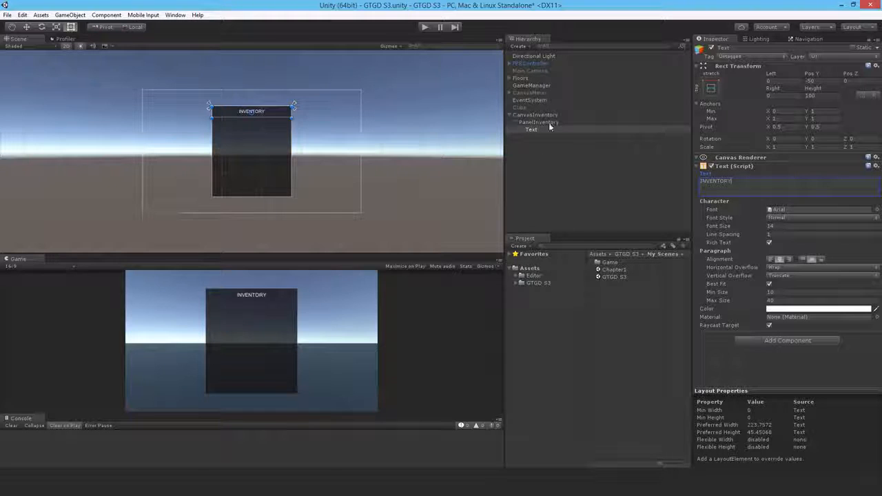
left_click(537, 121)
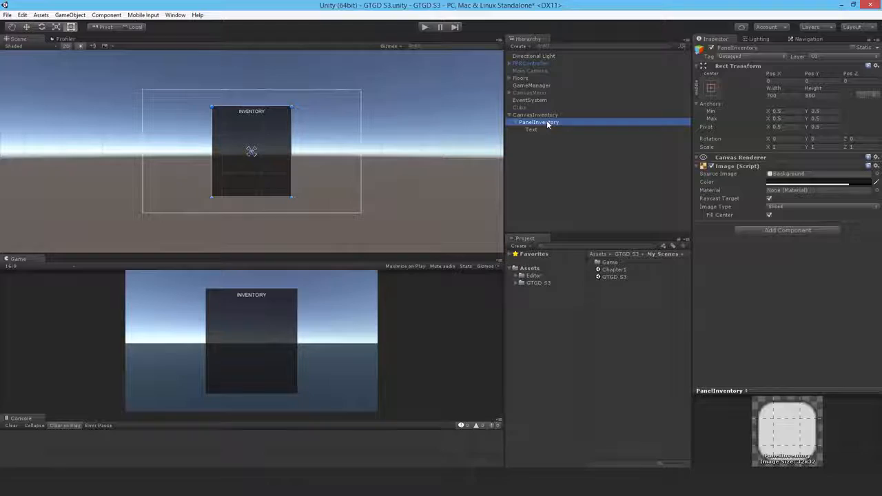
- Add a Scroll View under PanelInventory with horizontal scrolling disabled
right_click(539, 121)
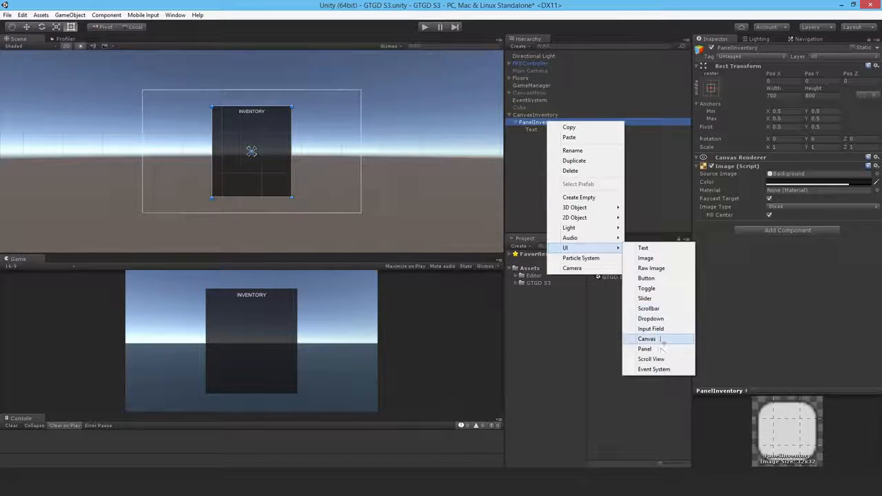
left_click(651, 358)
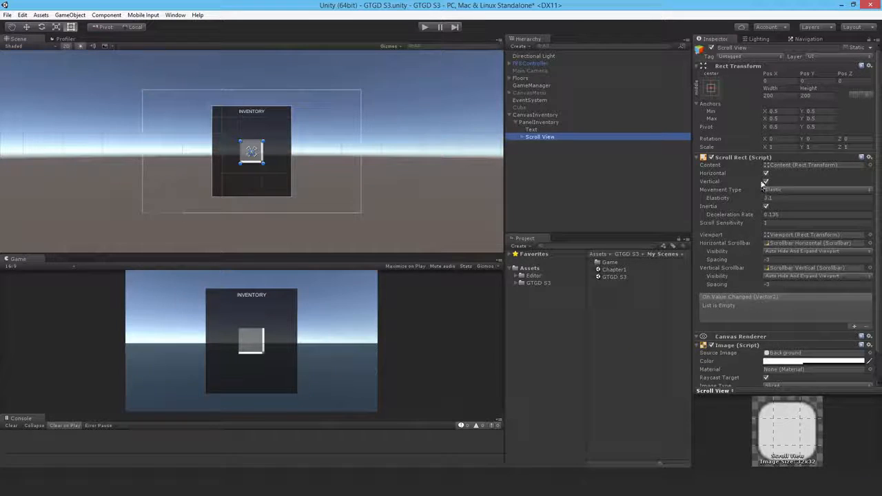
left_click(766, 173)
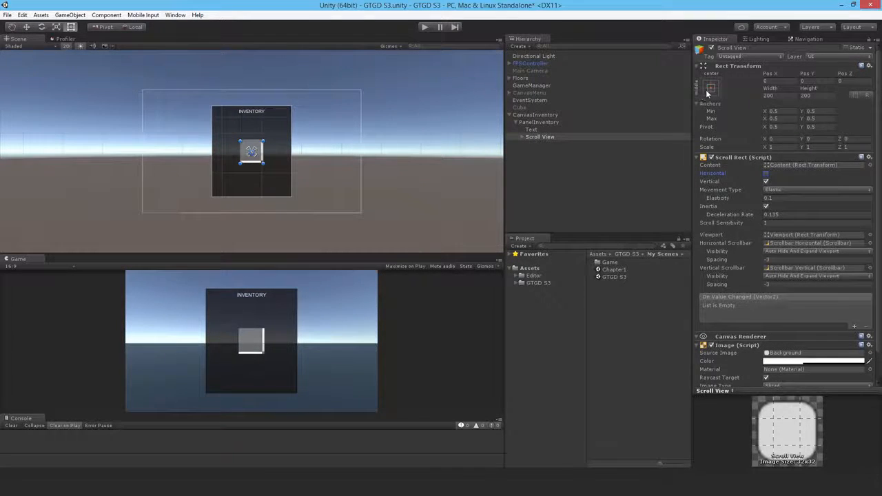
- Stretch the scroll view to fill the panel below the heading and give it a greyish background
left_click(711, 89)
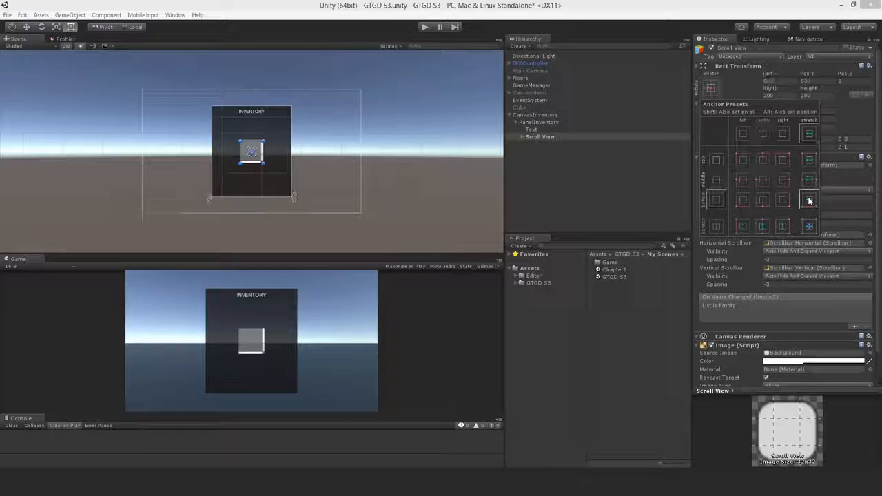
left_click(811, 199)
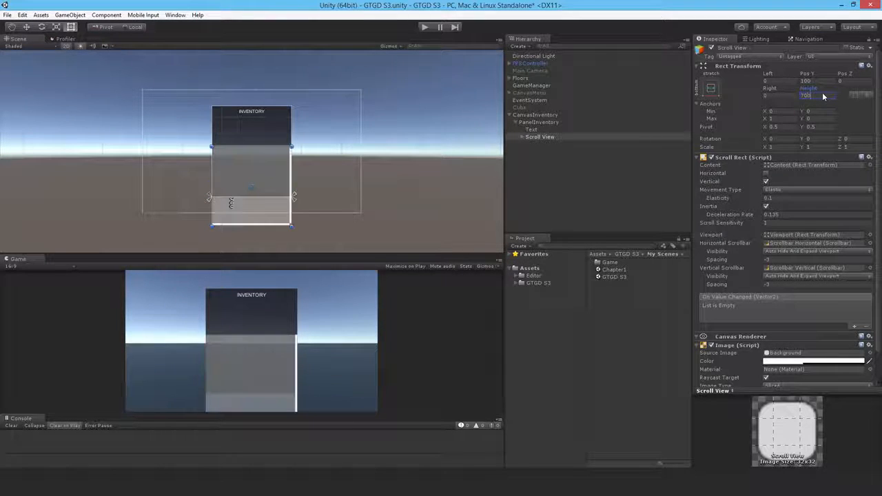
left_click(711, 88)
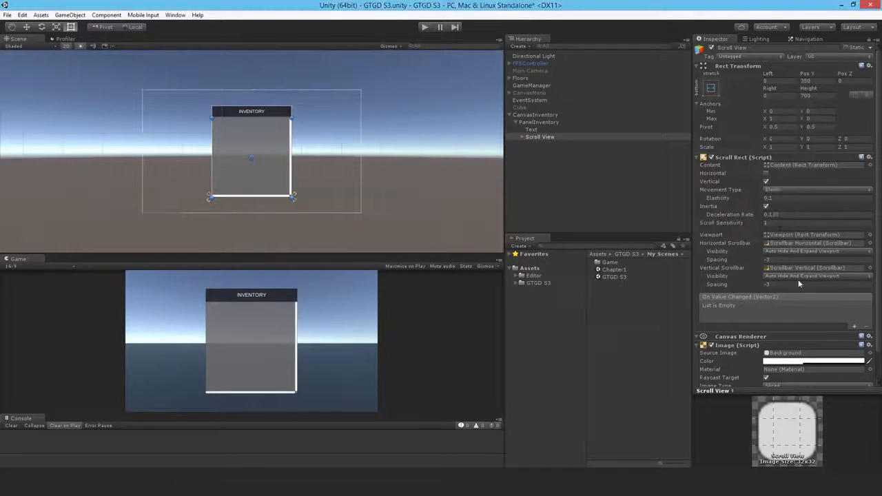
scroll("down", 3)
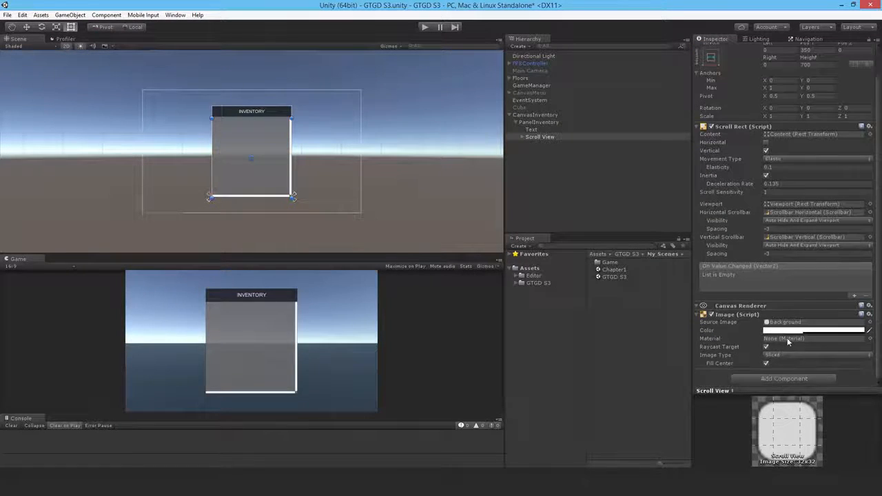
left_click(813, 331)
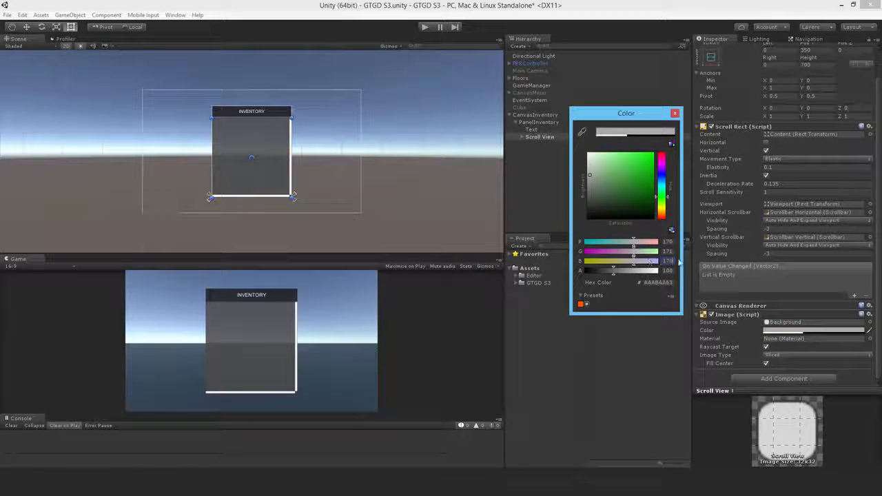
left_click(674, 113)
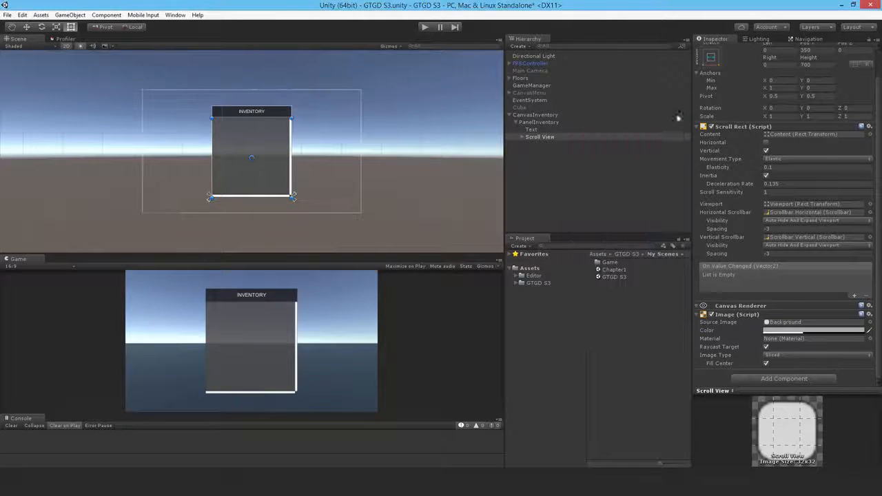
left_click(540, 136)
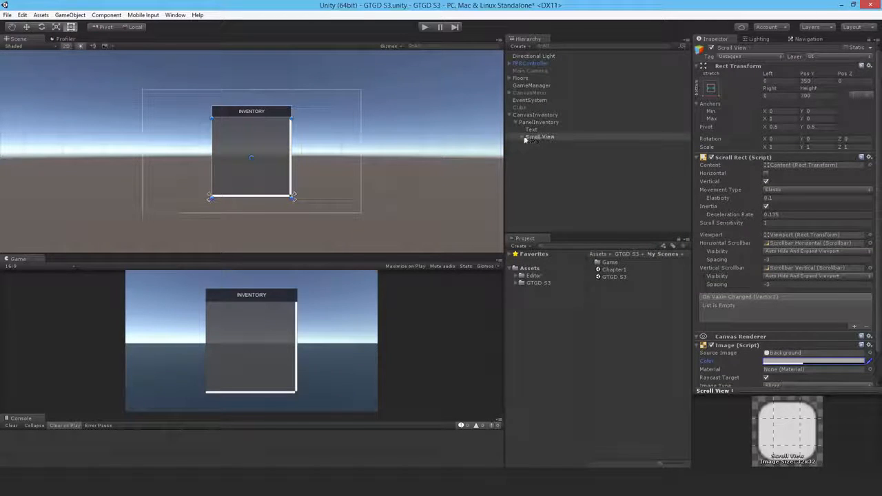
- Expand Scroll View and Viewport in the Hierarchy and select the Content object
left_click(543, 144)
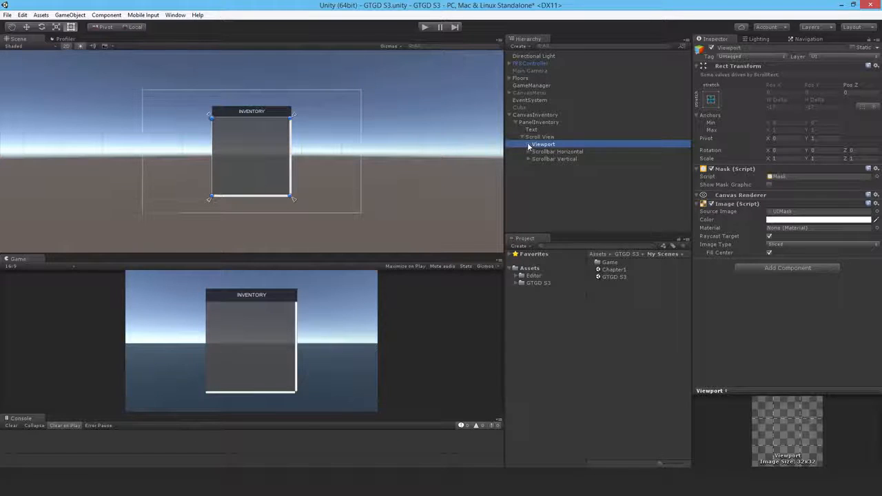
left_click(528, 144)
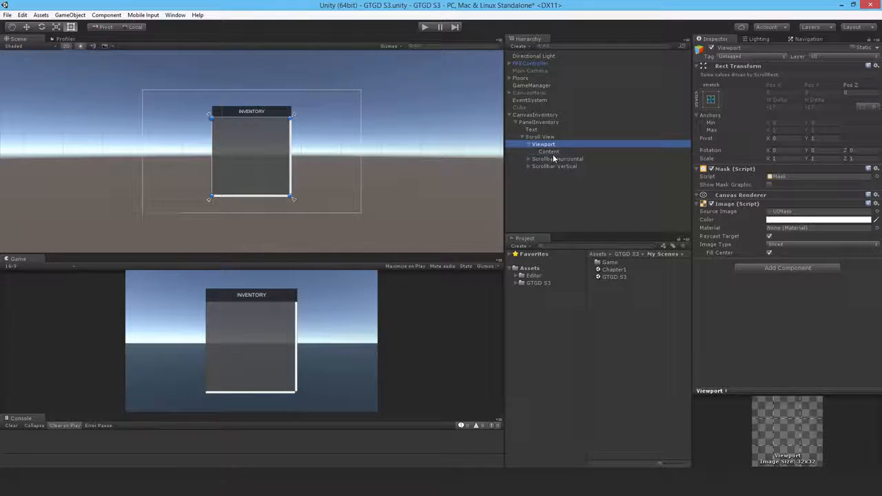
left_click(549, 150)
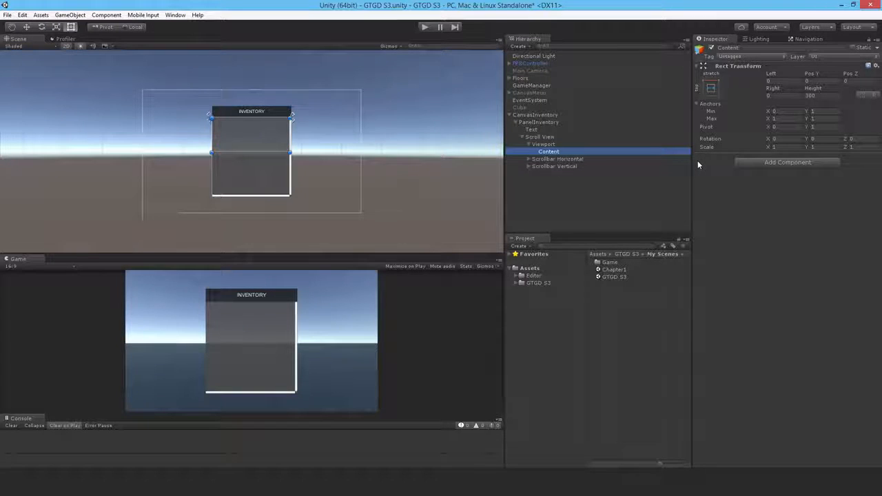
- Give Content a Grid Layout Group with spacing 15, Middle Center alignment and Fixed Column Count 1
left_click(788, 163)
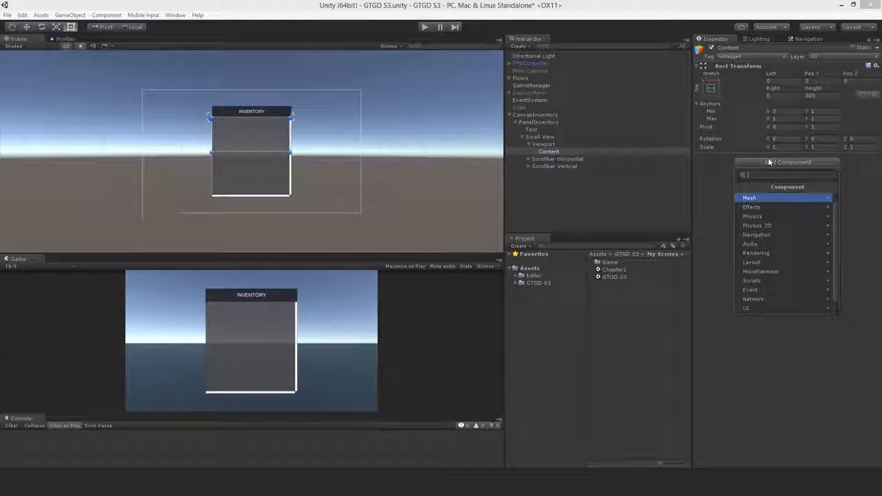
type("grid")
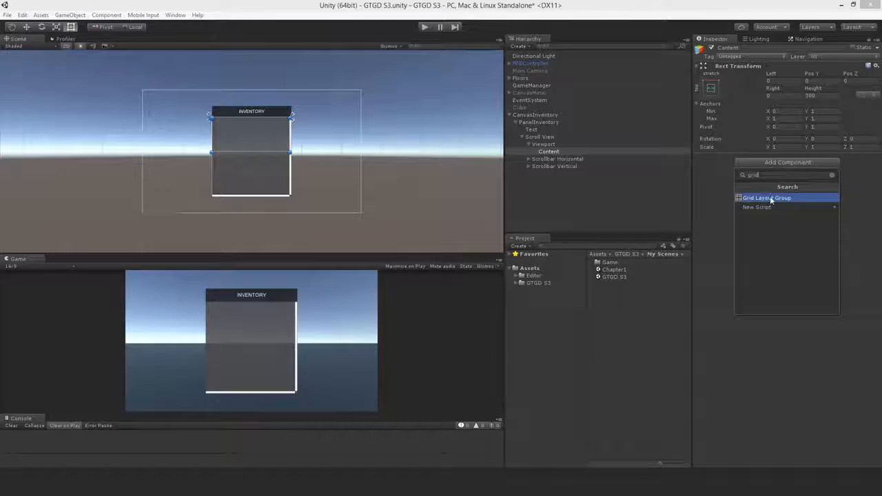
left_click(766, 199)
type("500")
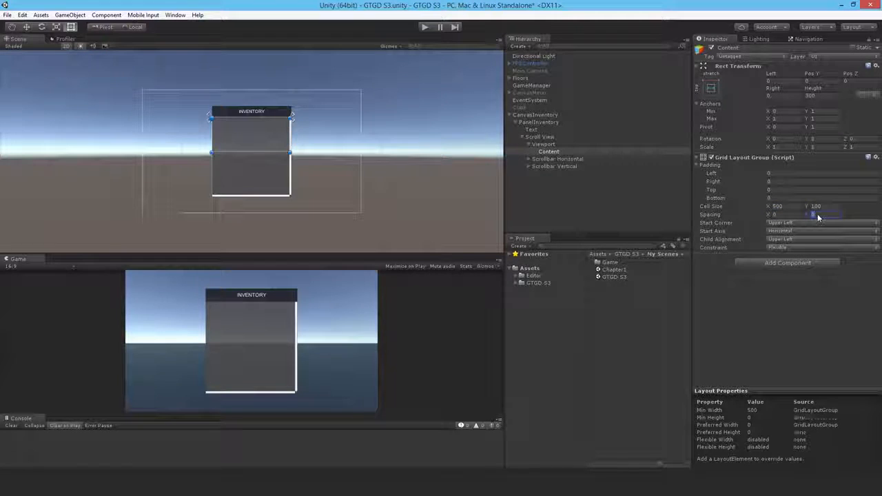
type("15")
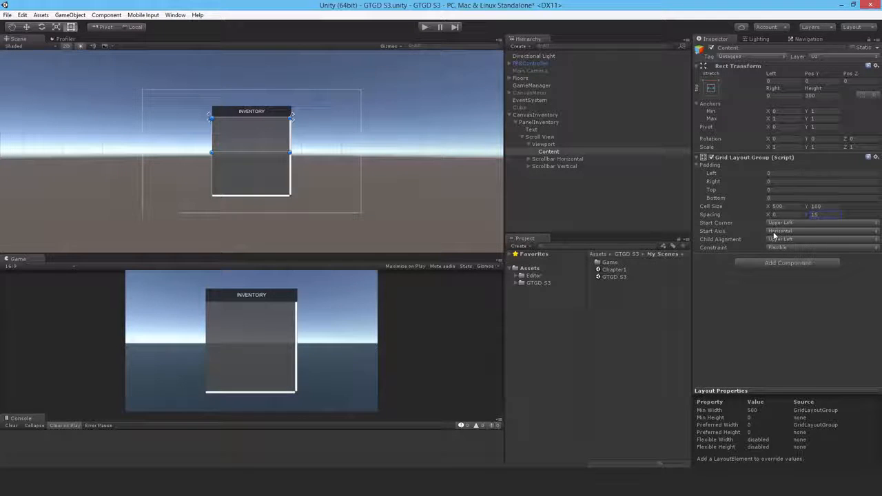
left_click(819, 231)
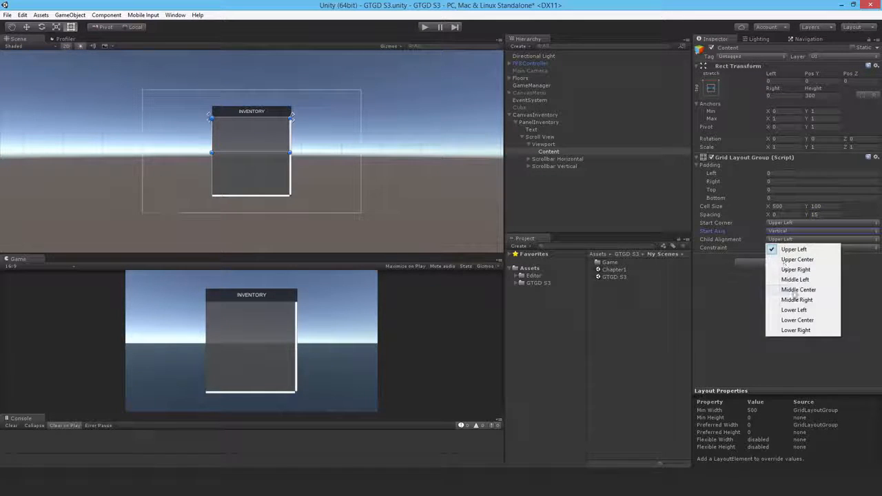
left_click(798, 289)
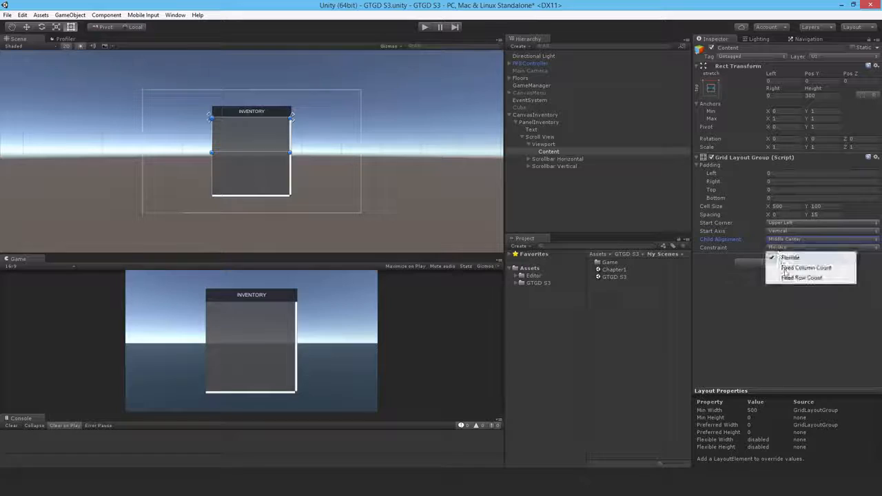
left_click(805, 268)
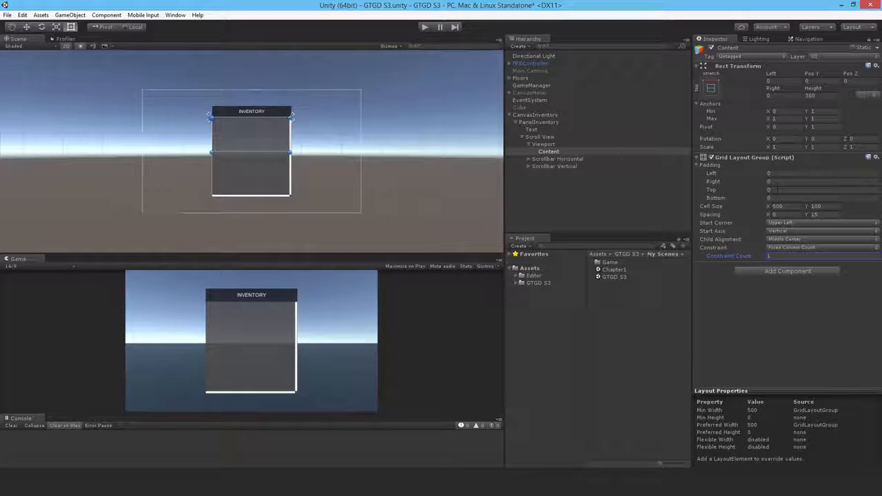
- Create a Button under Content, duplicate it into a single column and select all the buttons
right_click(548, 150)
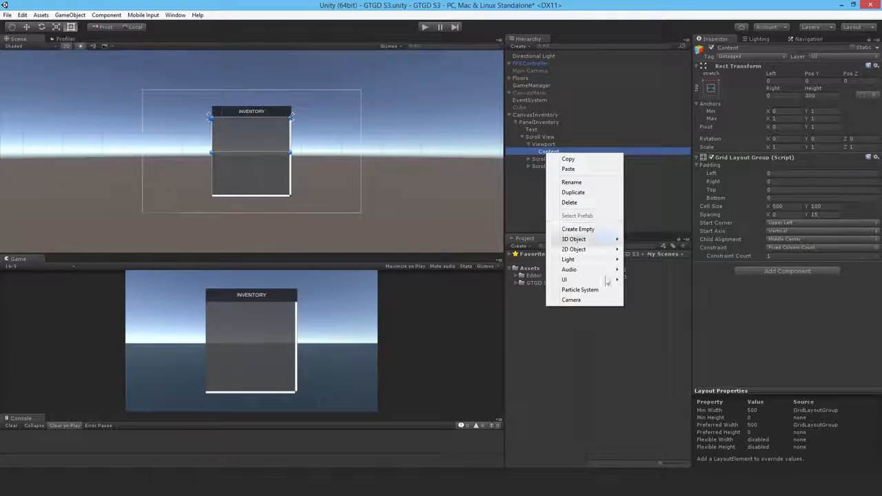
left_click(565, 278)
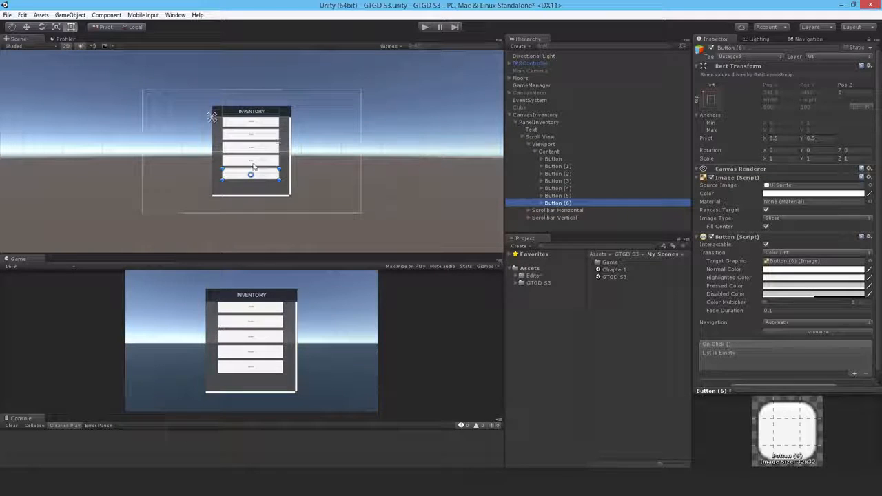
left_click(543, 144)
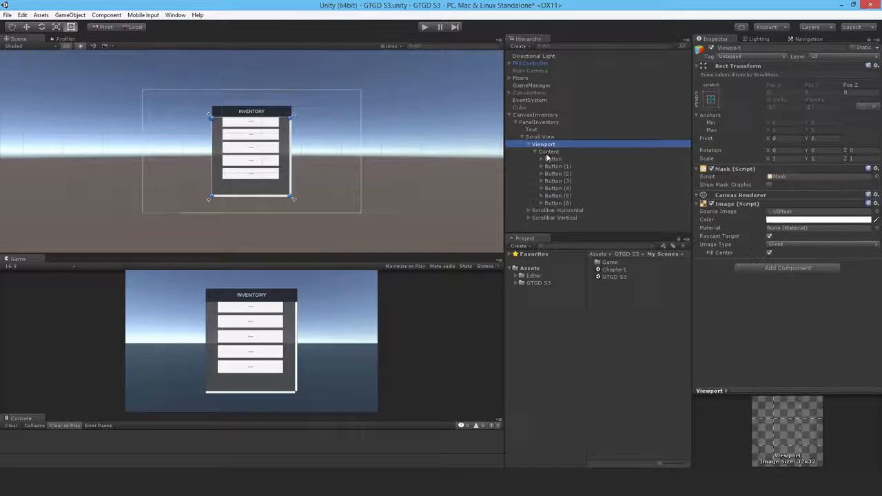
left_click(548, 150)
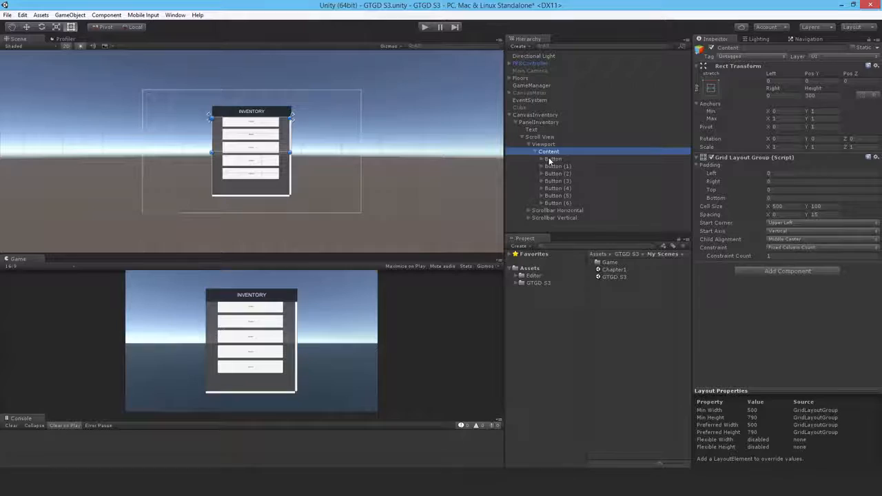
left_click(554, 159)
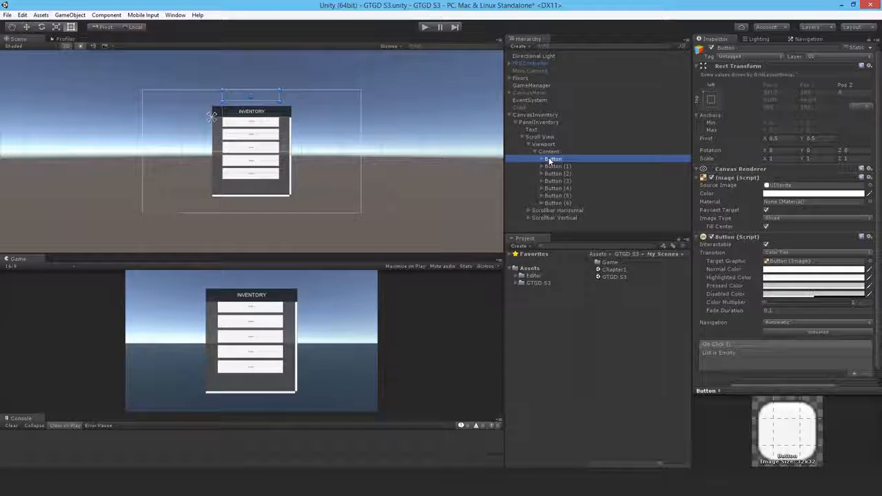
left_click(556, 202)
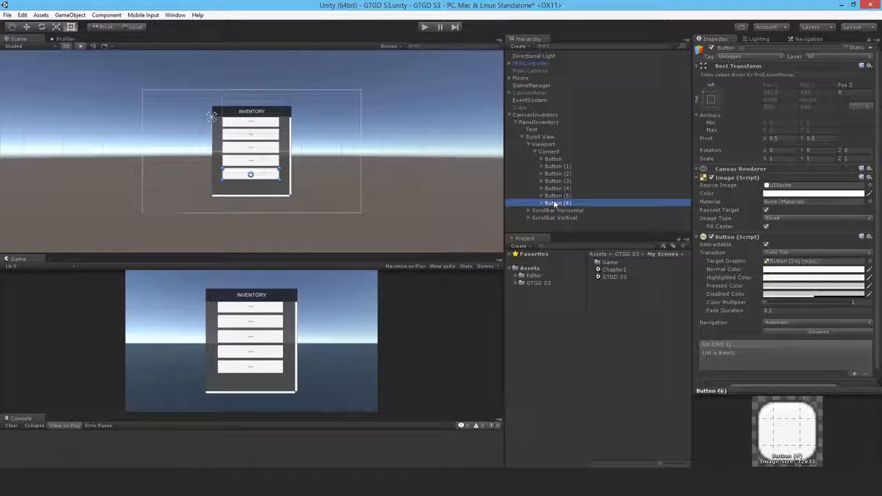
- Anchor Content top-stretch, setting pivot and position along with the anchors
left_click(549, 152)
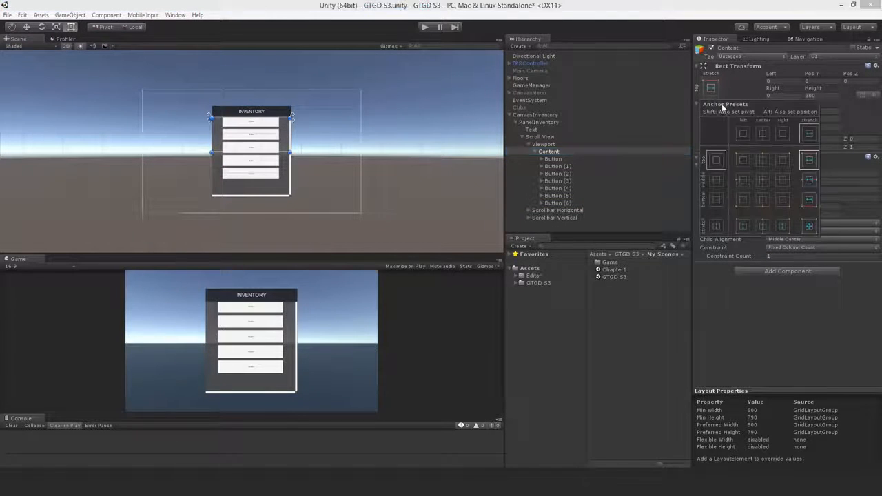
left_click(809, 179)
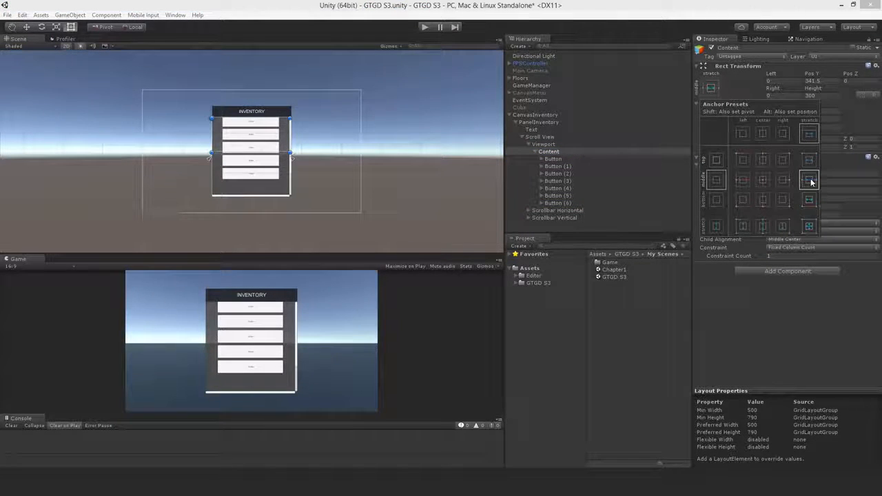
left_click(808, 160)
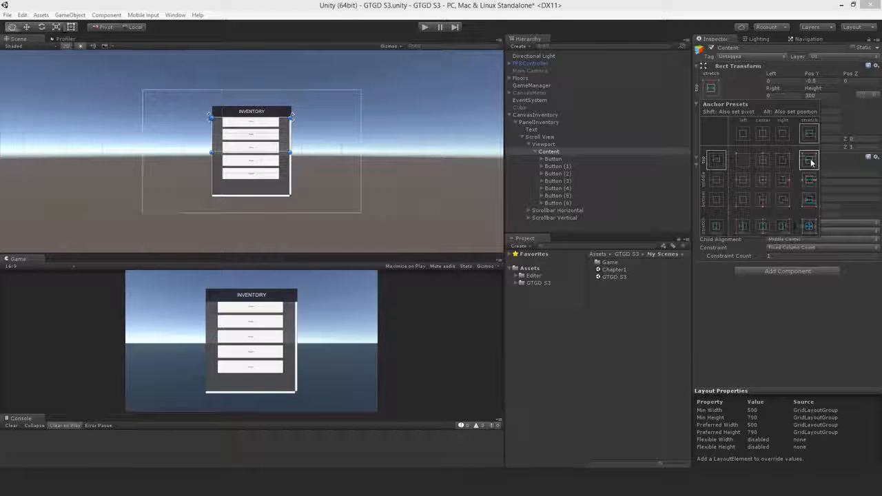
left_click(548, 150)
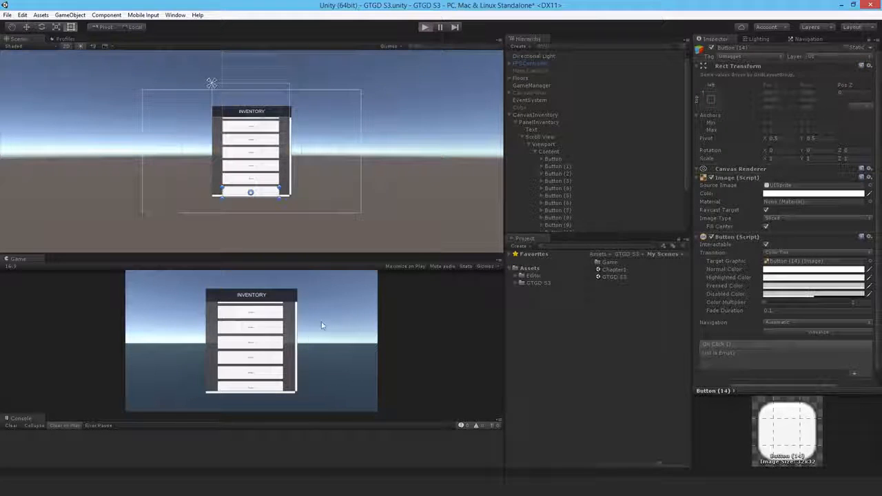
- Check the overflowing buttons in the Game view, then delete all buttons from Content
left_click(424, 27)
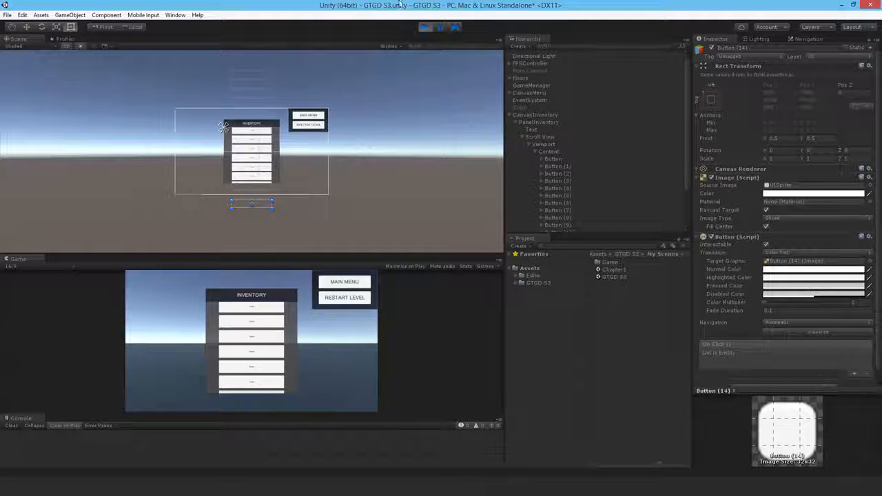
left_click(424, 27)
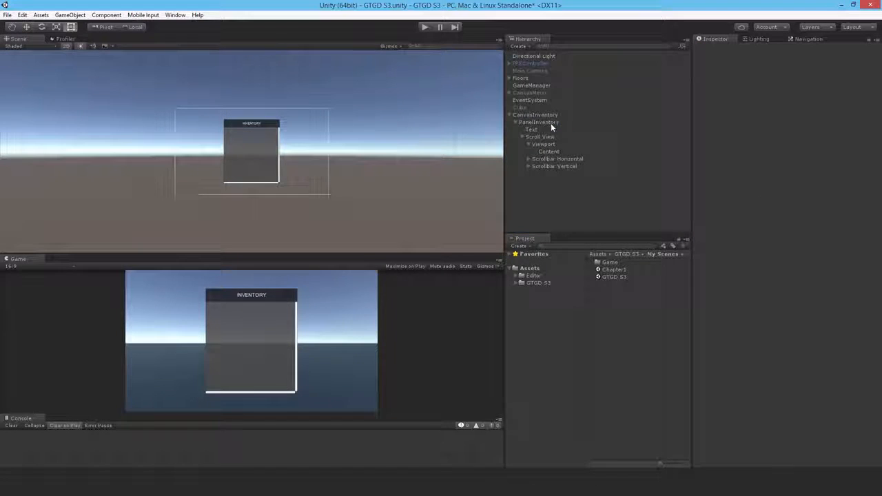
- Add a Content Size Fitter to Content with Vertical Fit set to Preferred Size
left_click(548, 150)
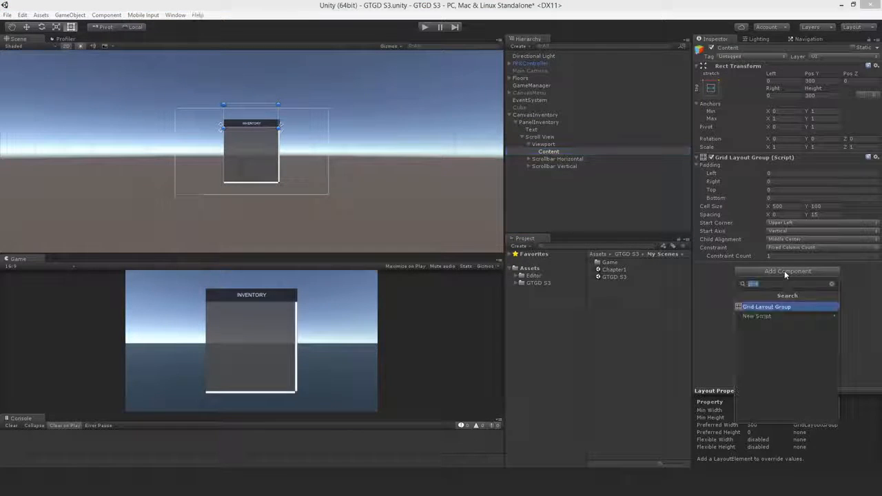
type("col")
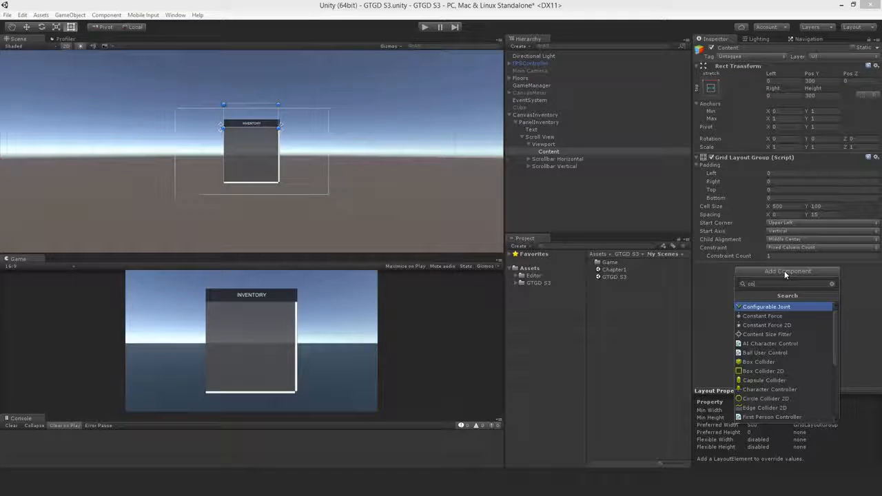
type("content")
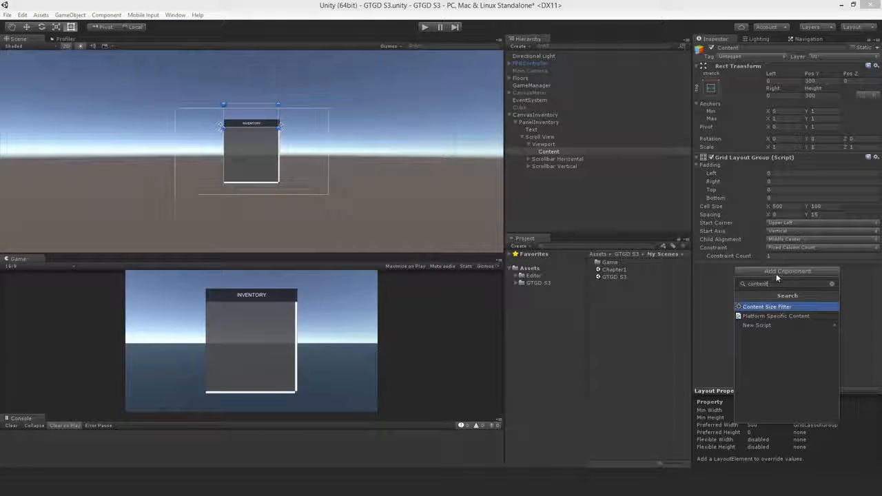
left_click(766, 306)
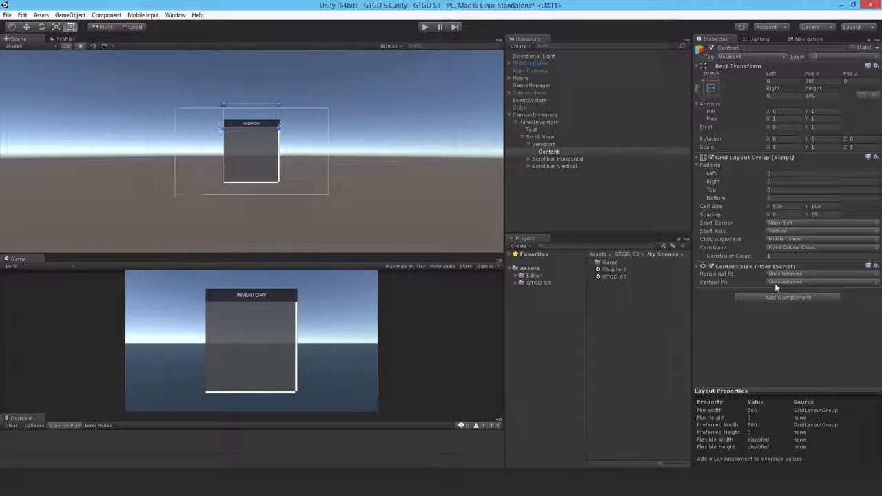
left_click(820, 284)
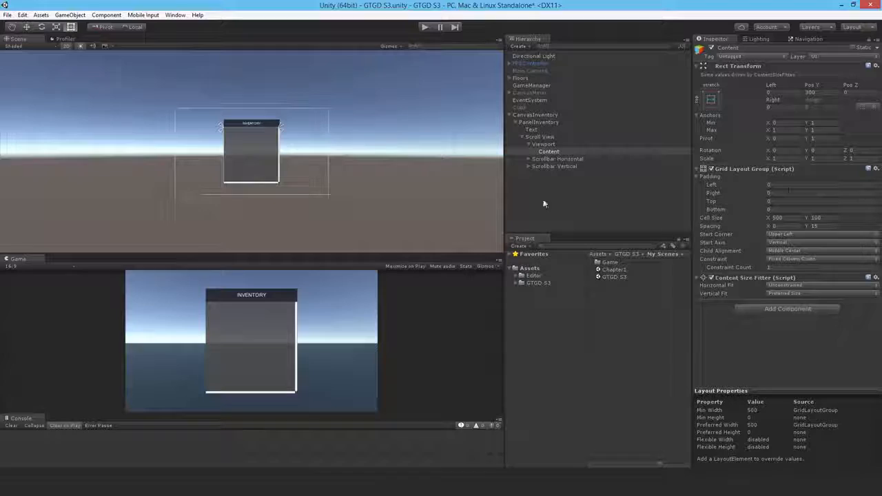
- Add a UI Button under Content, duplicate it into a column, and adjust Content's Grid Layout Group padding
right_click(545, 151)
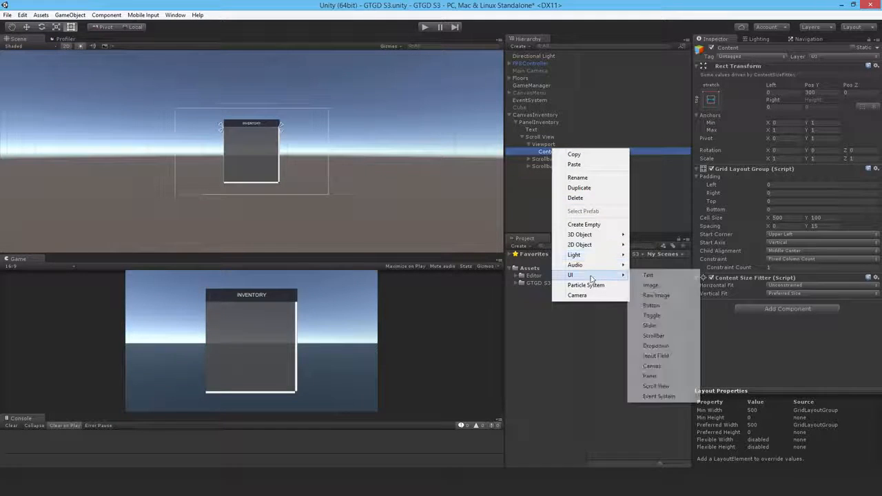
left_click(651, 305)
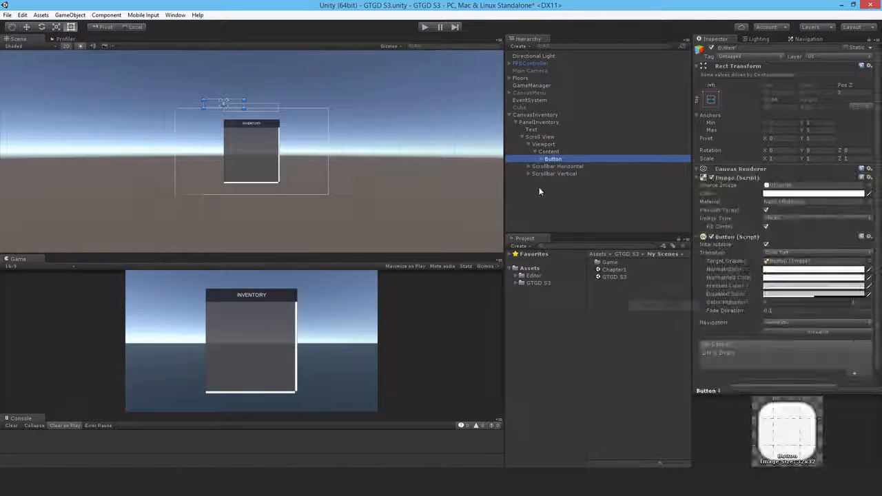
left_click(554, 158)
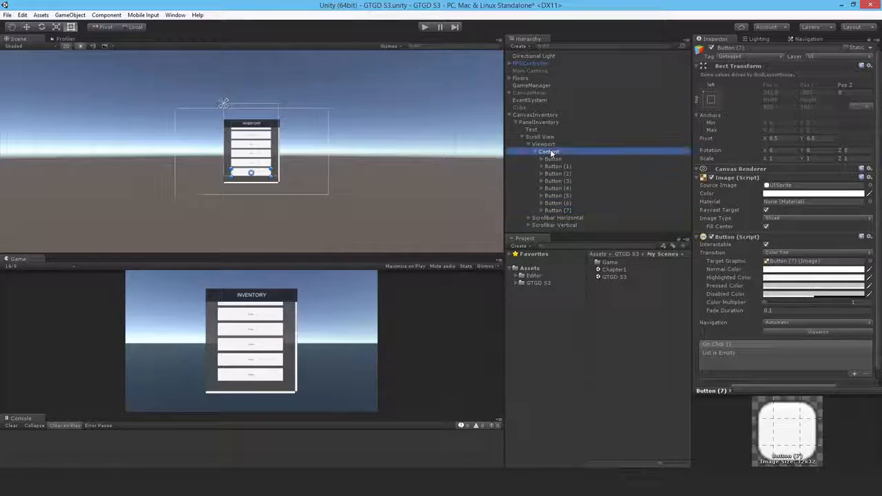
left_click(549, 150)
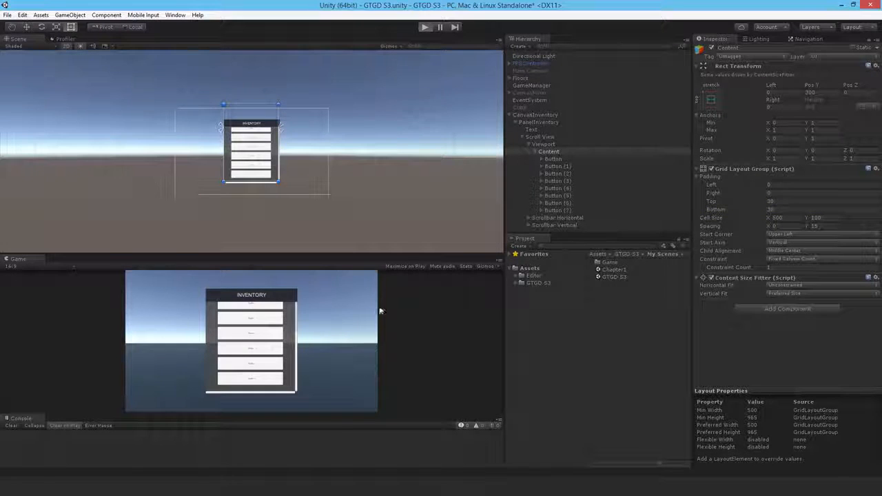
left_click(425, 27)
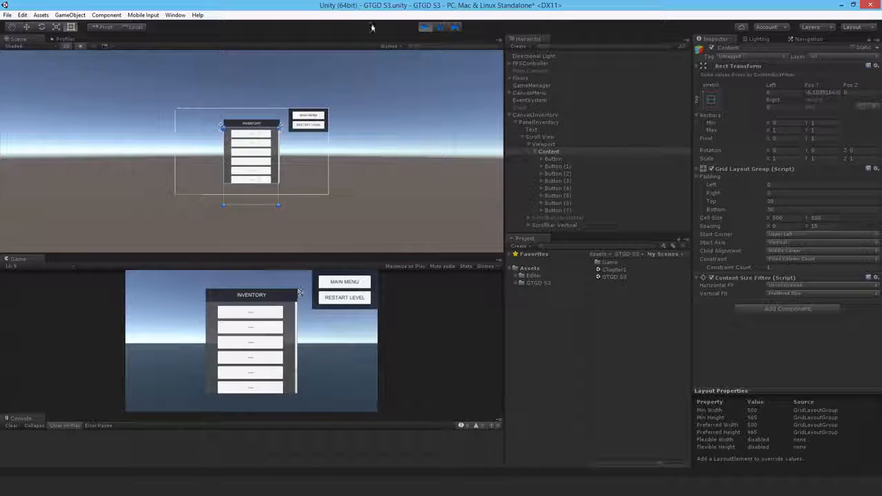
left_click(424, 26)
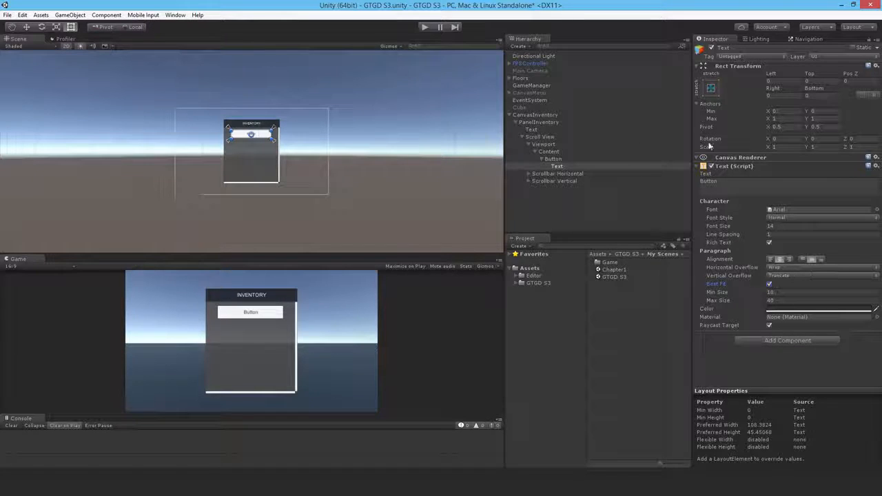
- Duplicate the labelled button about ten times down Content, then play-test the scrolling list
left_click(553, 160)
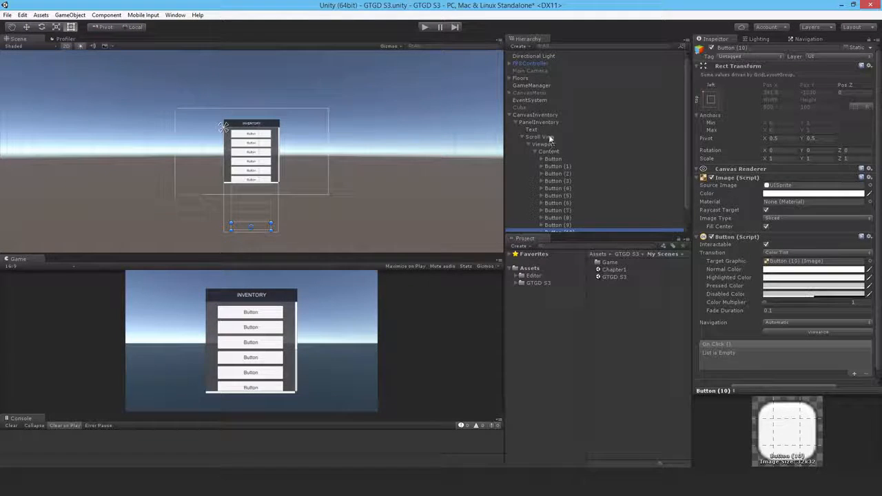
left_click(424, 26)
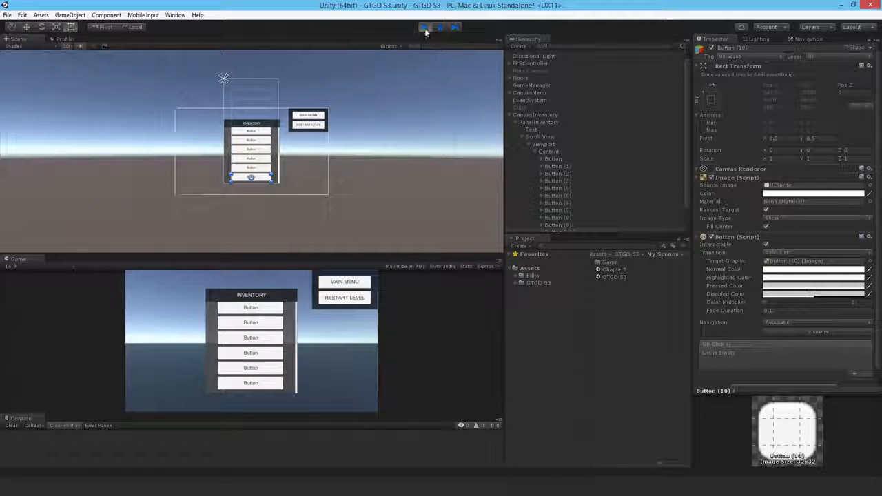
- Stop play, keep a single Button and drag it into Assets/GTGD S3/My Prefabs as a prefab
left_click(425, 28)
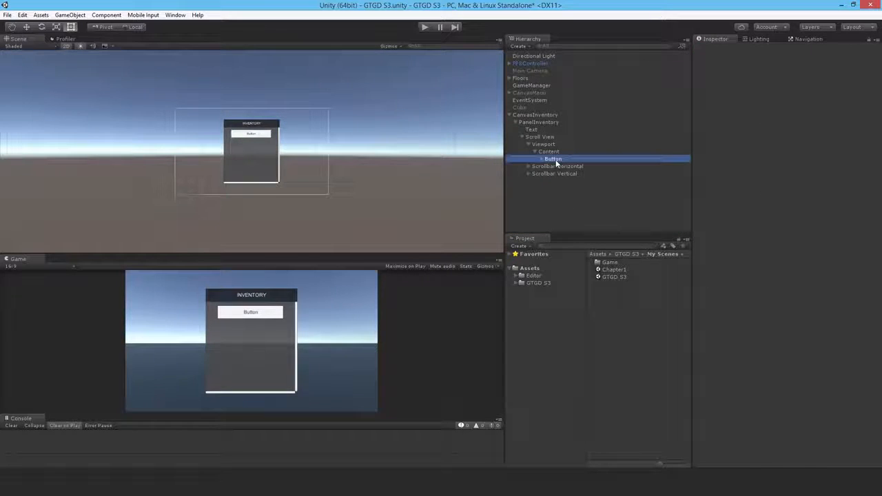
left_click(552, 158)
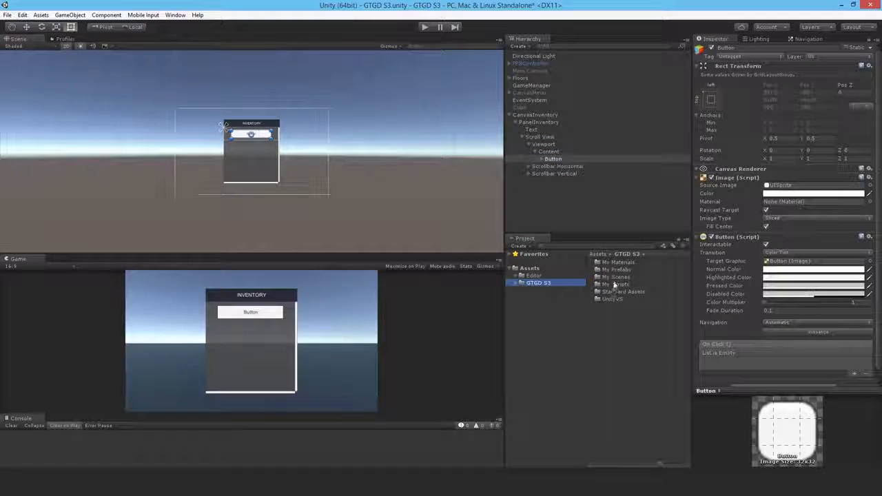
left_click(548, 298)
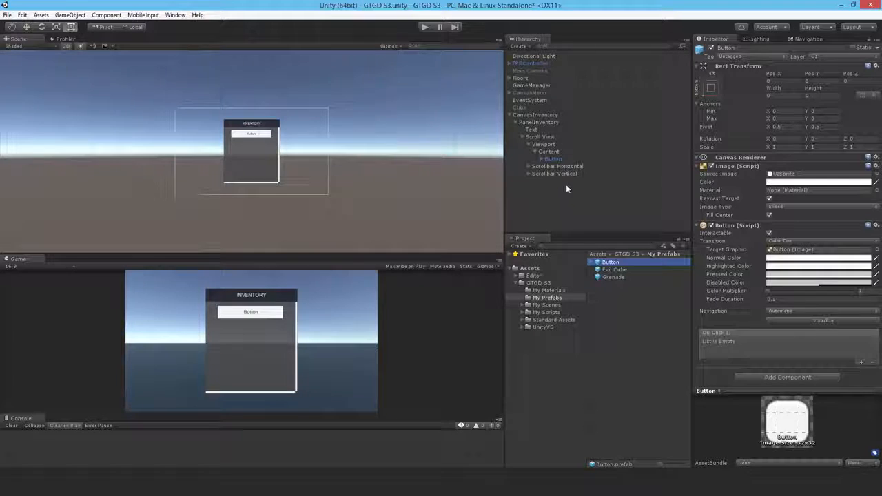
left_click(532, 85)
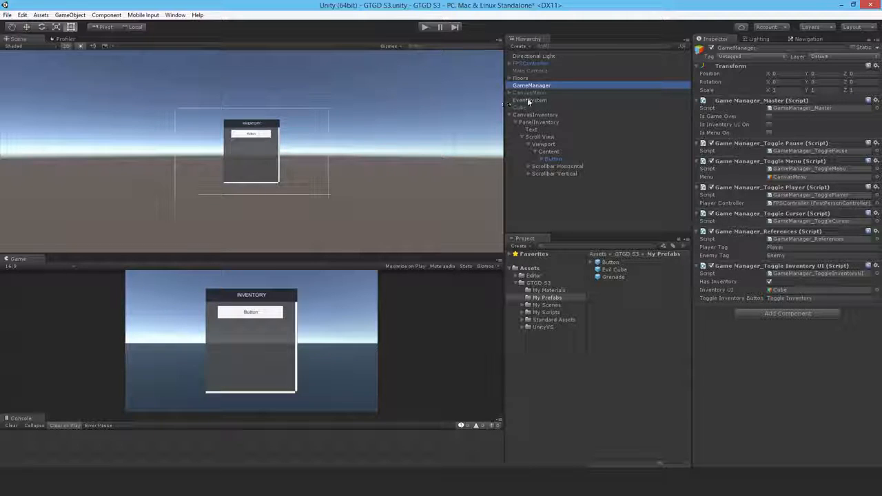
- Assign CanvasInventory to GameManager's Toggle Inventory UI field and deactivate the canvas so it starts hidden
left_click(816, 289)
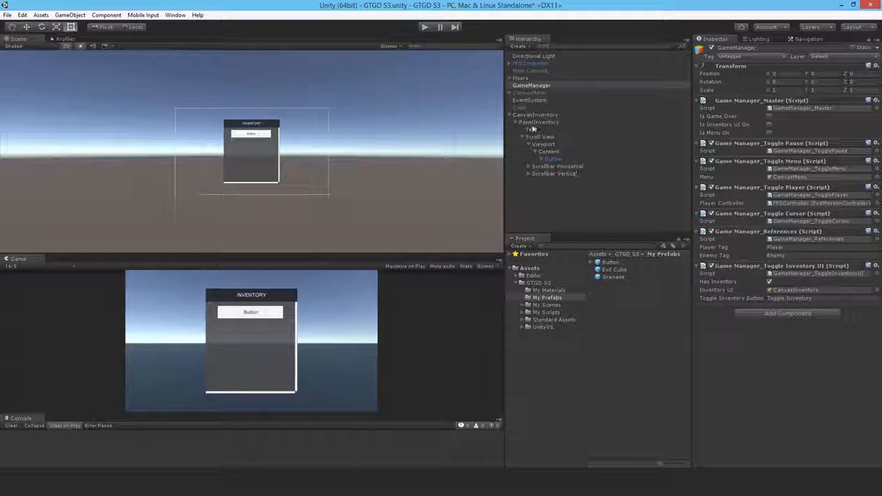
left_click(535, 114)
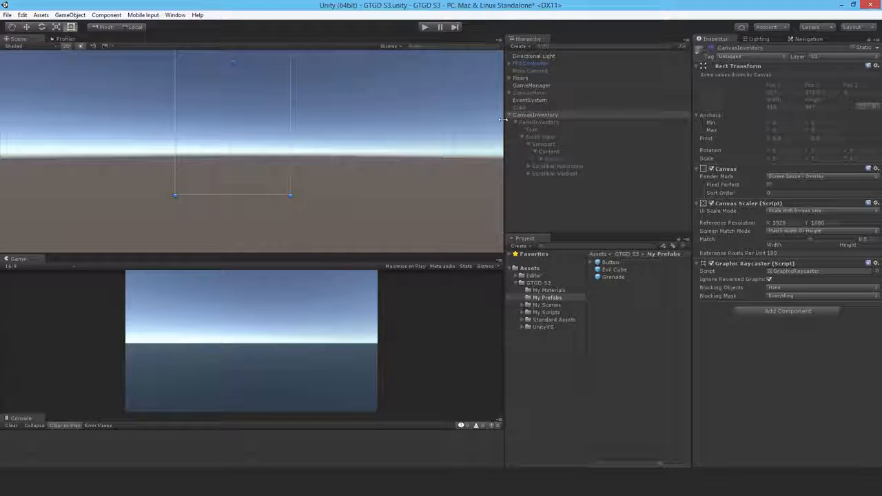
left_click(519, 107)
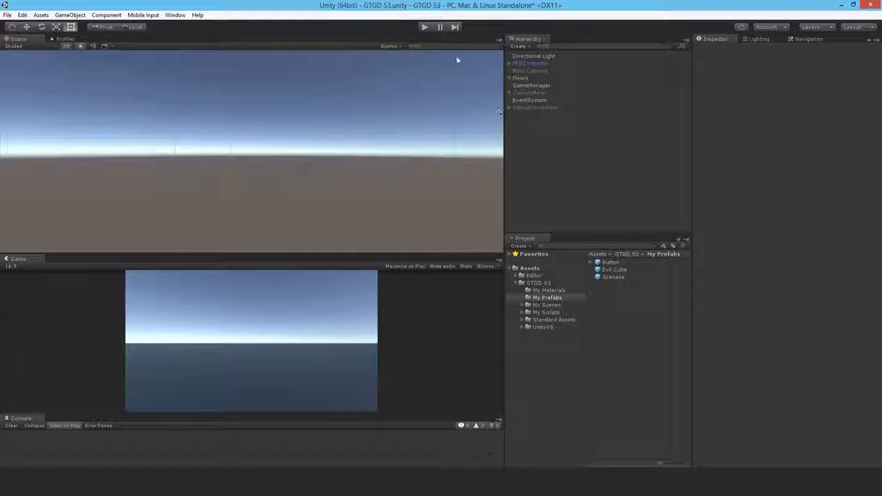
left_click(424, 28)
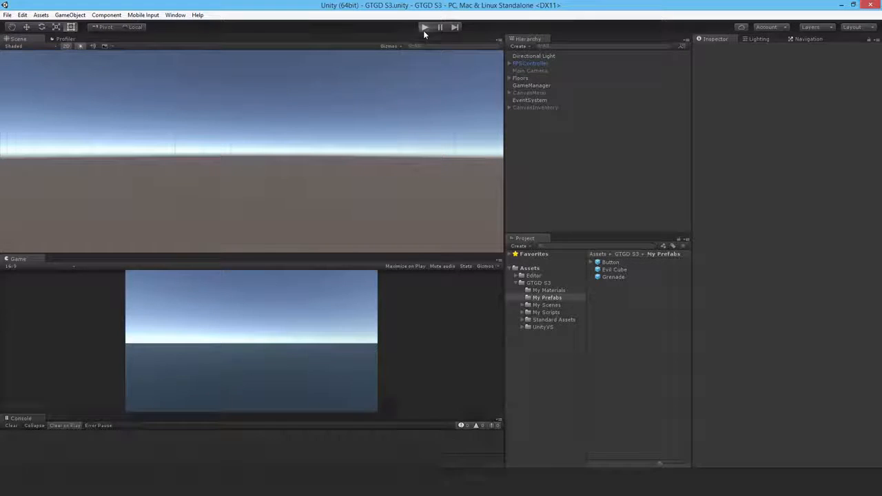
- Play the scene and show the hidden inventory panel with the toggle key
left_click(424, 27)
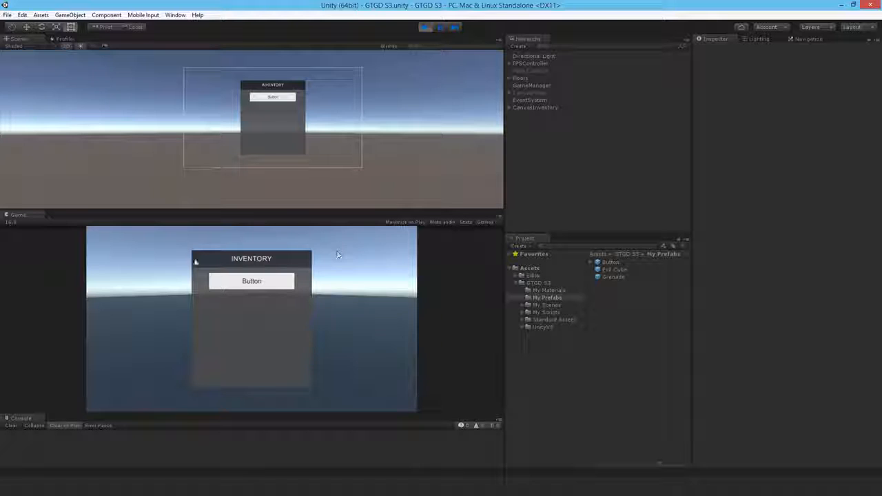
mouse_move(256, 372)
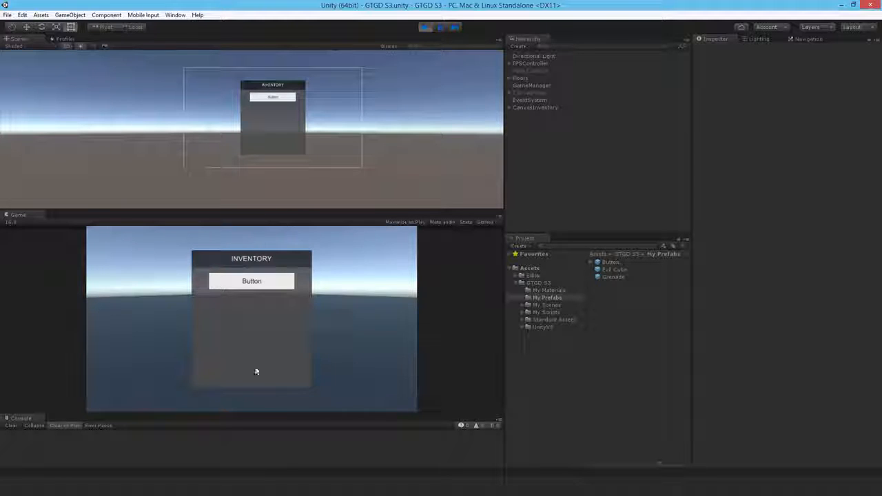
mouse_move(295, 361)
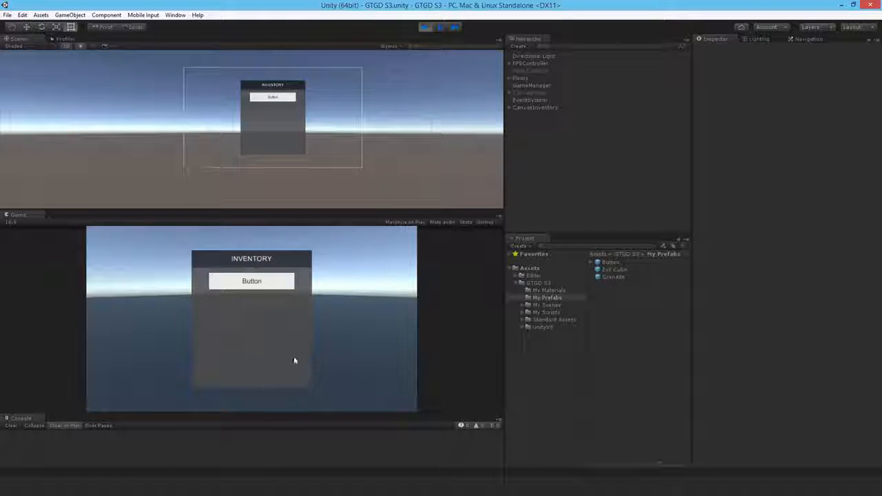